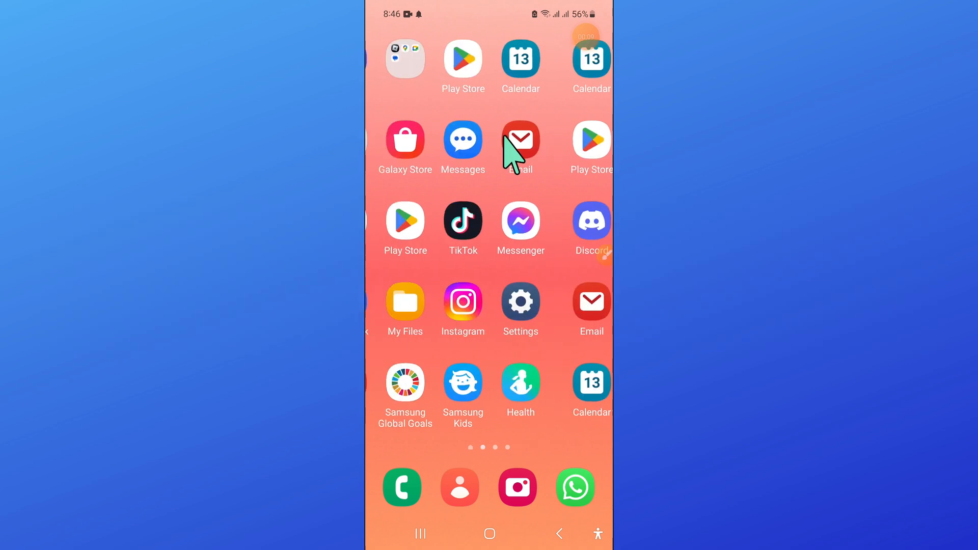
# Search Play Store for 'my visual voicemail' via the recent search, showing the app already installed.
pyautogui.hscroll(-3)
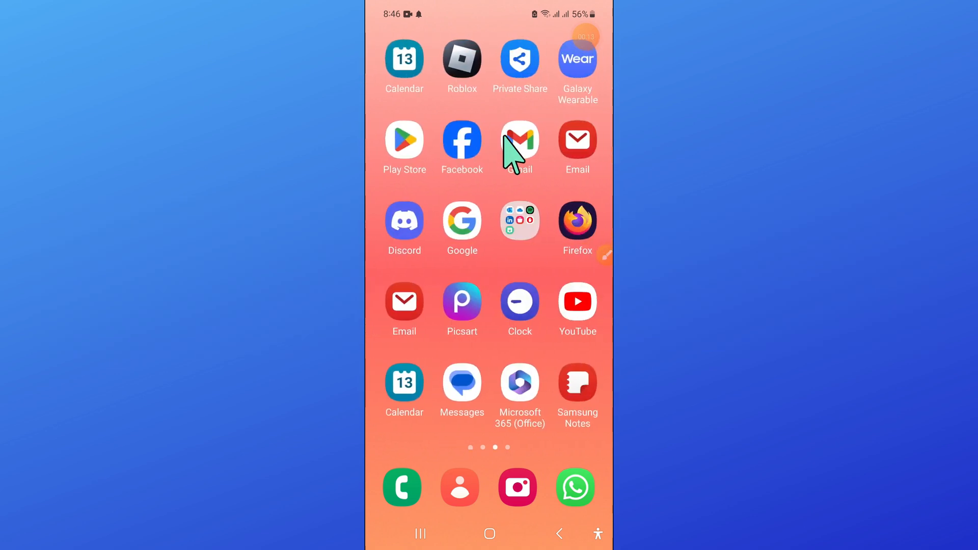
pyautogui.hscroll(-3)
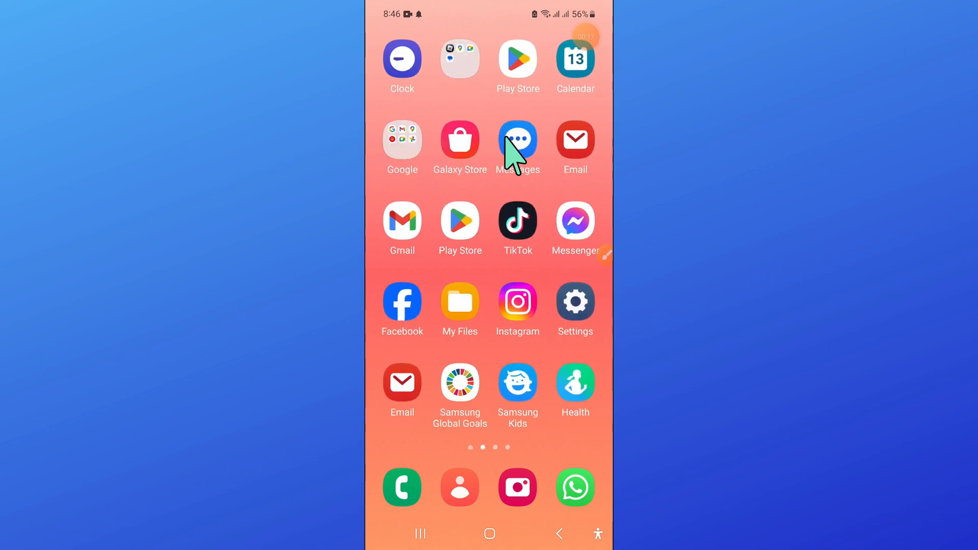
pyautogui.hscroll(-3)
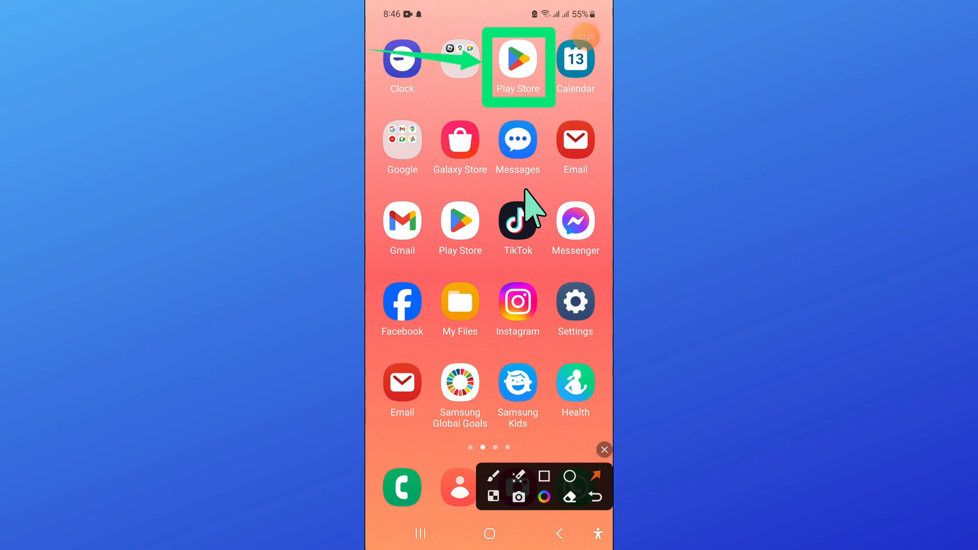
pyautogui.click(517, 62)
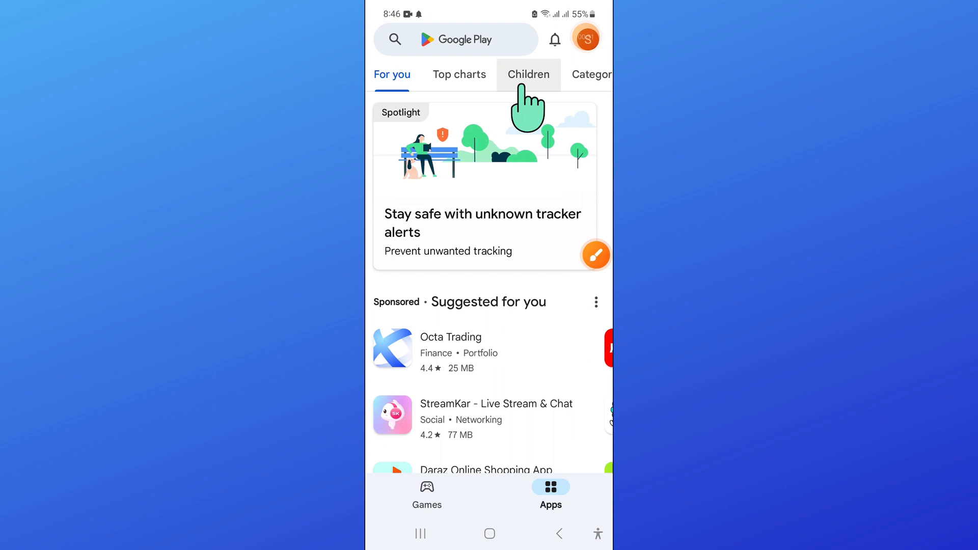
pyautogui.moveTo(456, 40)
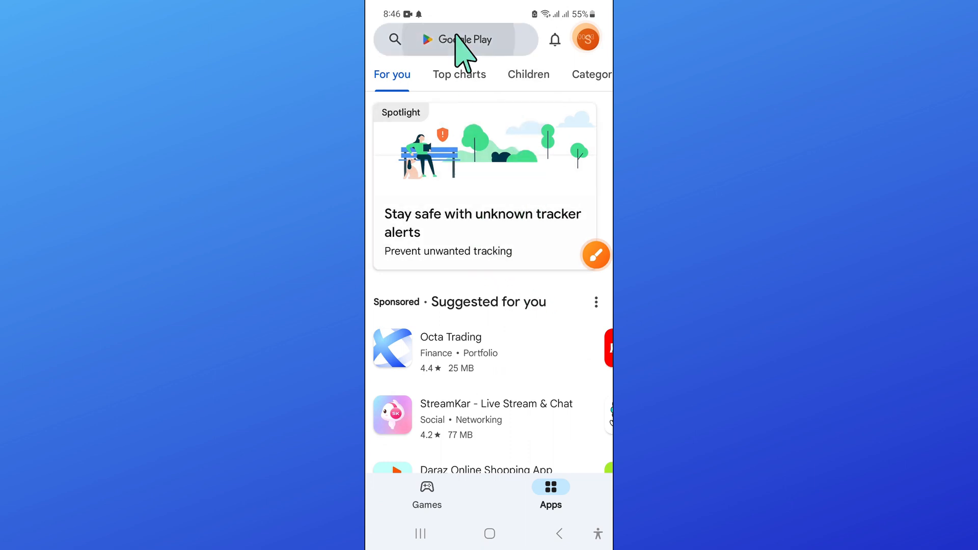
pyautogui.click(464, 39)
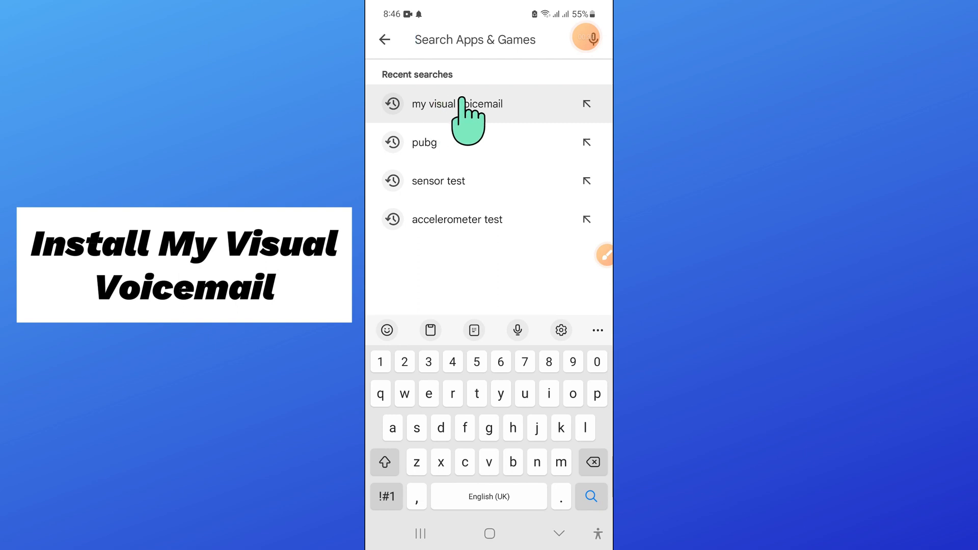
pyautogui.click(461, 104)
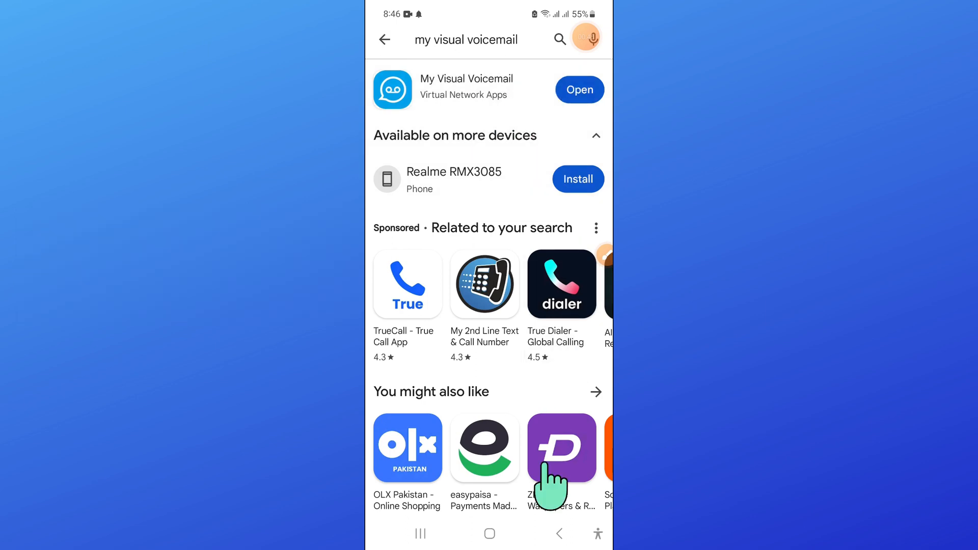
# Return to the home screen and launch the device Settings app.
pyautogui.click(489, 533)
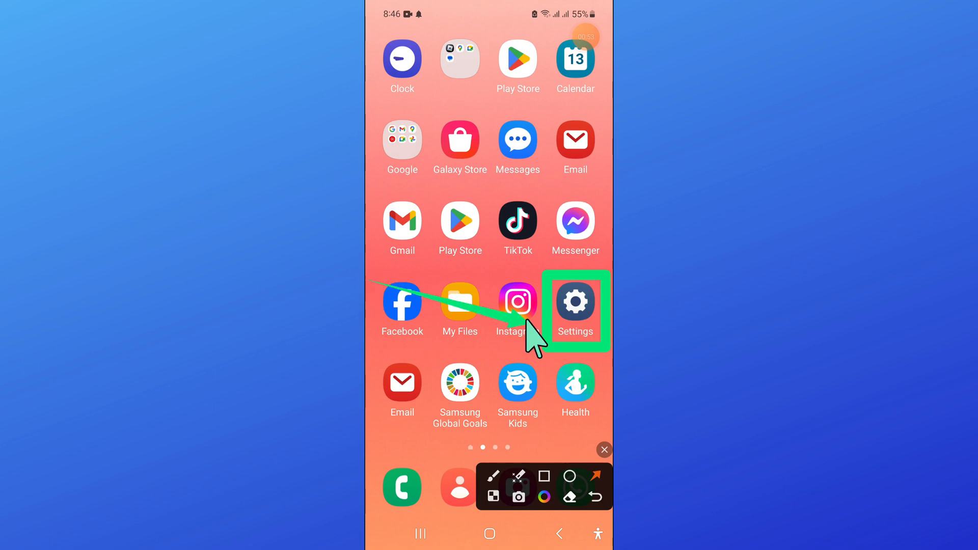
pyautogui.click(603, 450)
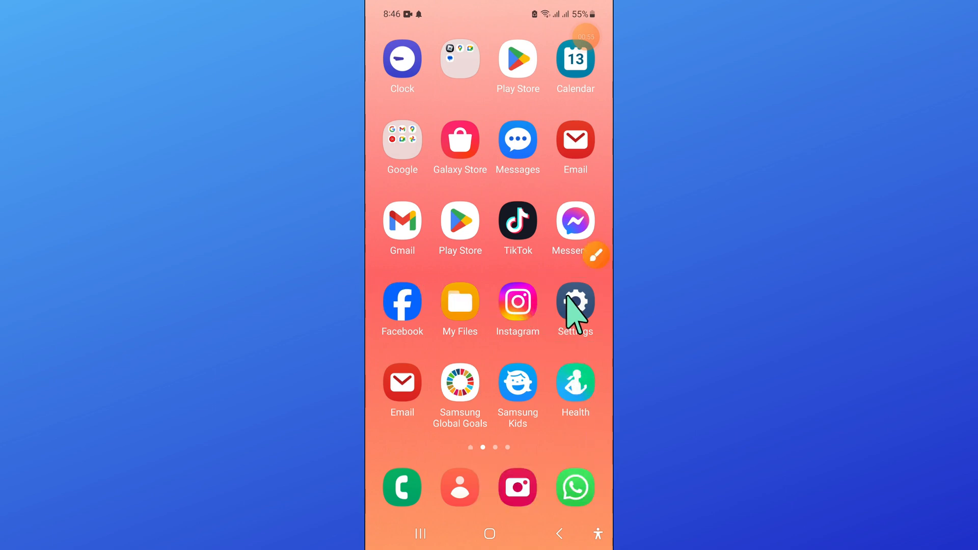
pyautogui.click(575, 305)
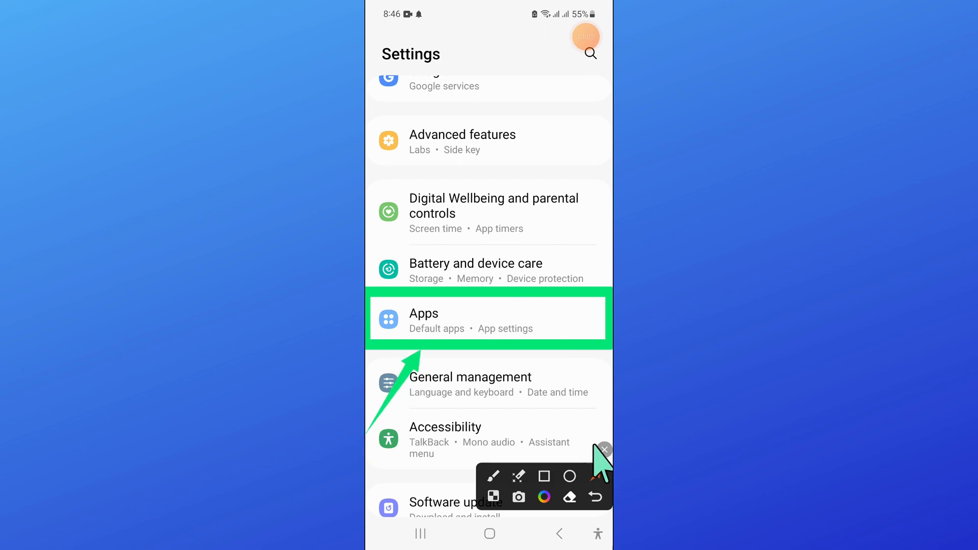
# Show the installed Apps list scrolled down to the Visual Voicemail entry.
pyautogui.click(488, 320)
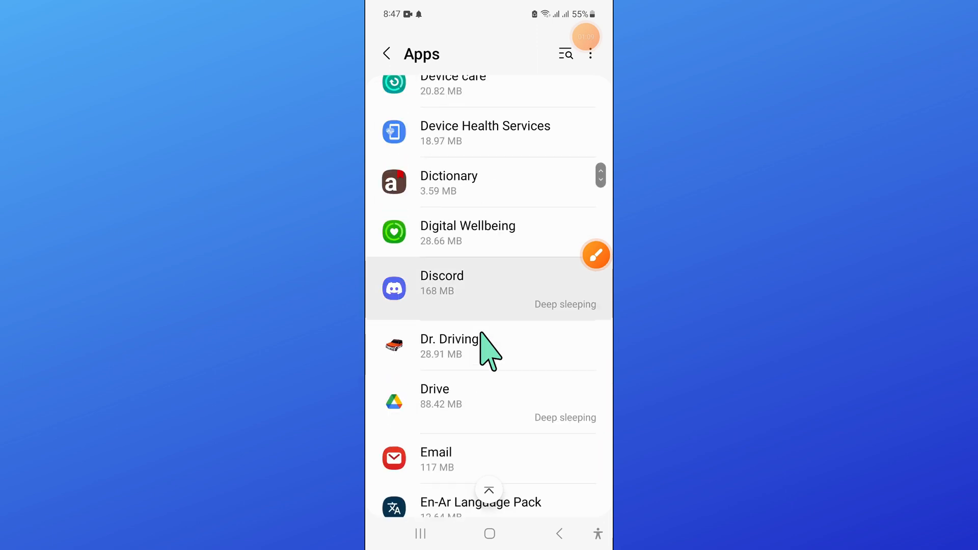
pyautogui.scroll(-3)
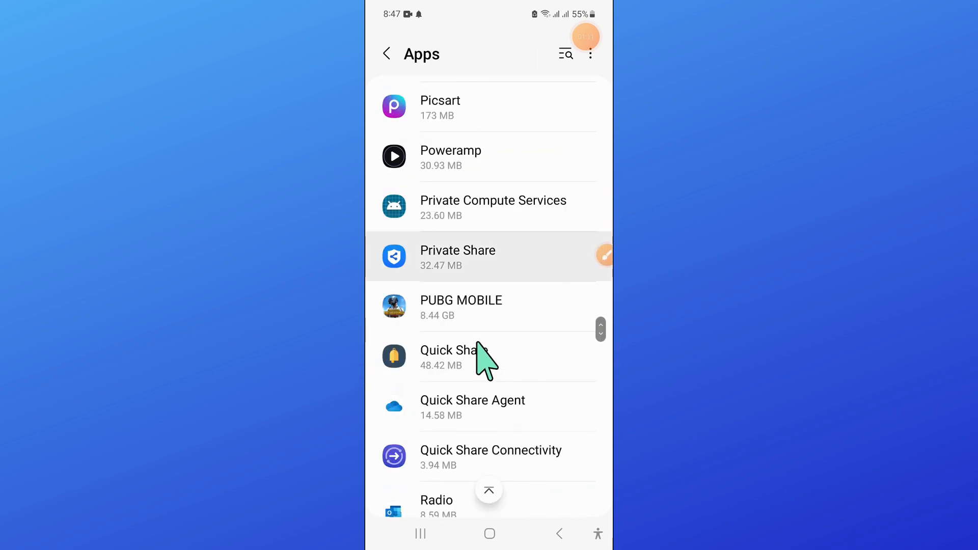
pyautogui.scroll(-3)
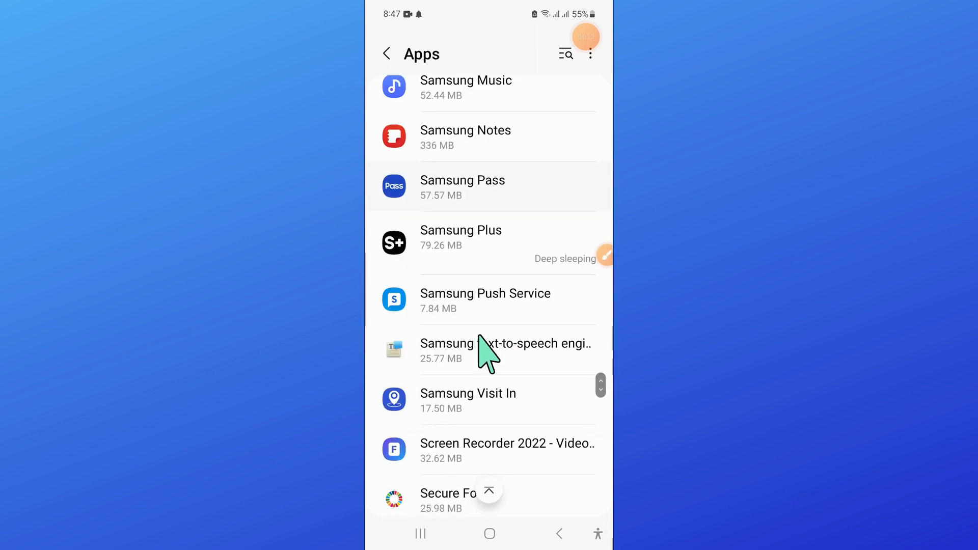
pyautogui.scroll(-3)
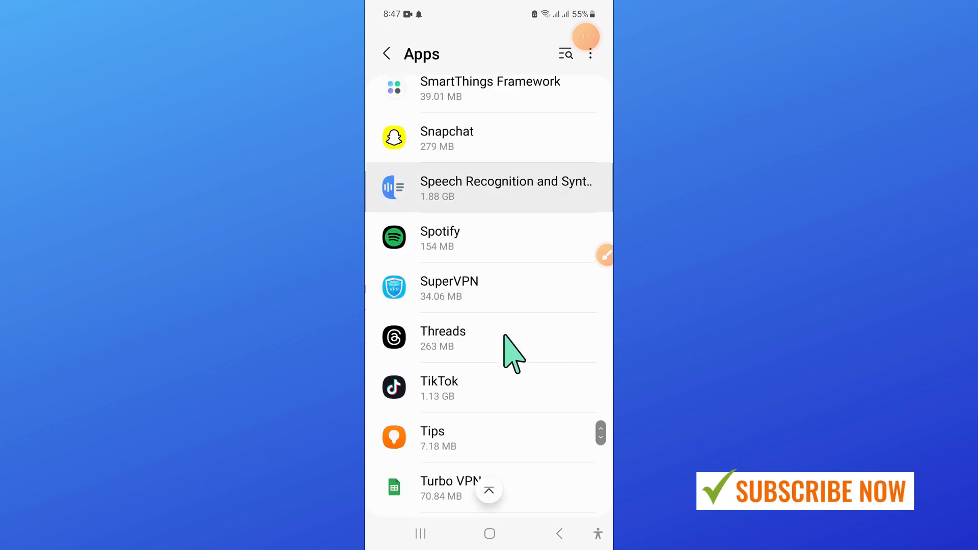
pyautogui.scroll(-3)
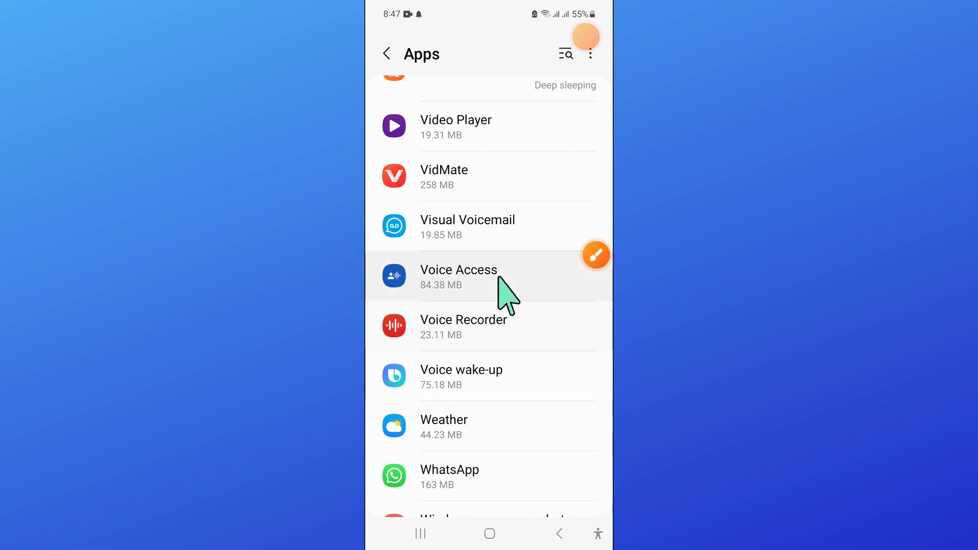
# Show Visual Voicemail's Storage page with its app size and 0 B data.
pyautogui.click(468, 226)
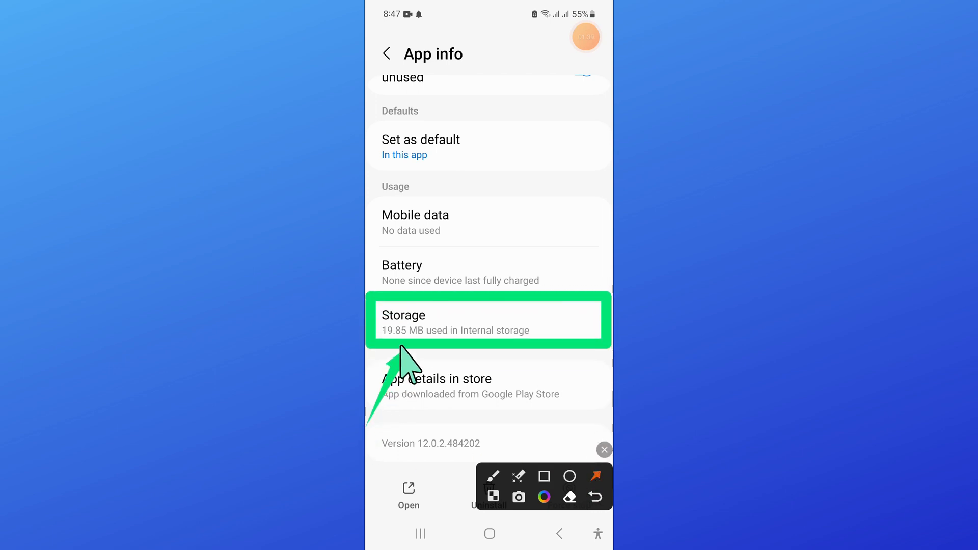
pyautogui.click(488, 320)
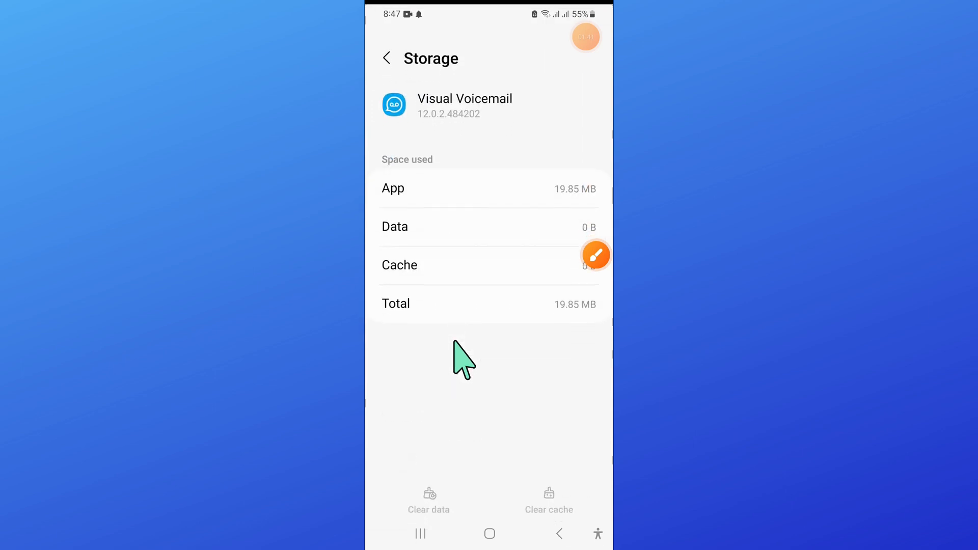
pyautogui.click(594, 254)
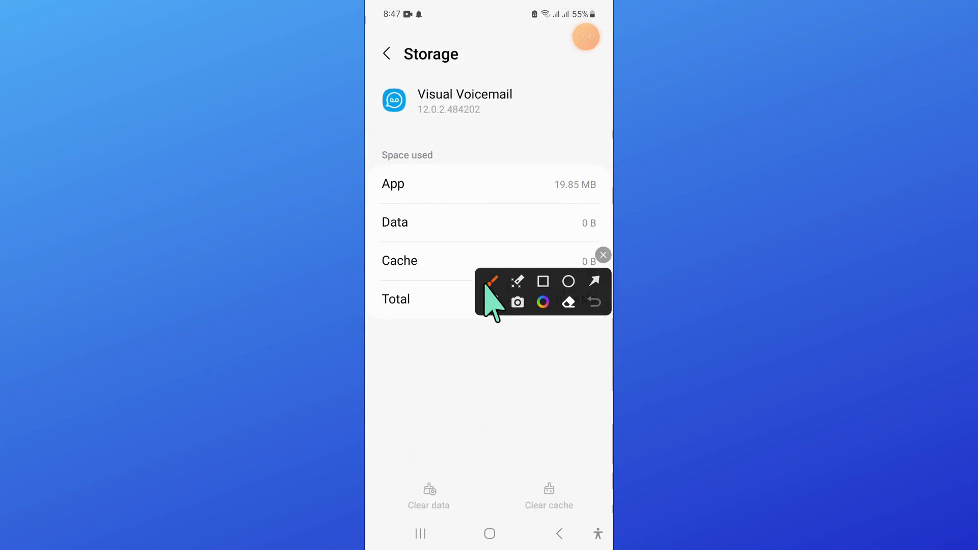
pyautogui.click(543, 282)
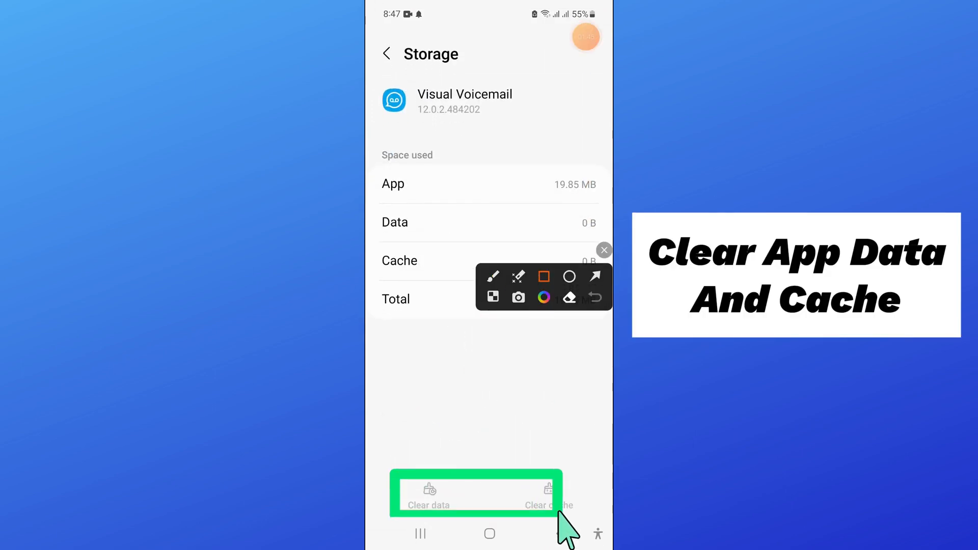
pyautogui.click(594, 276)
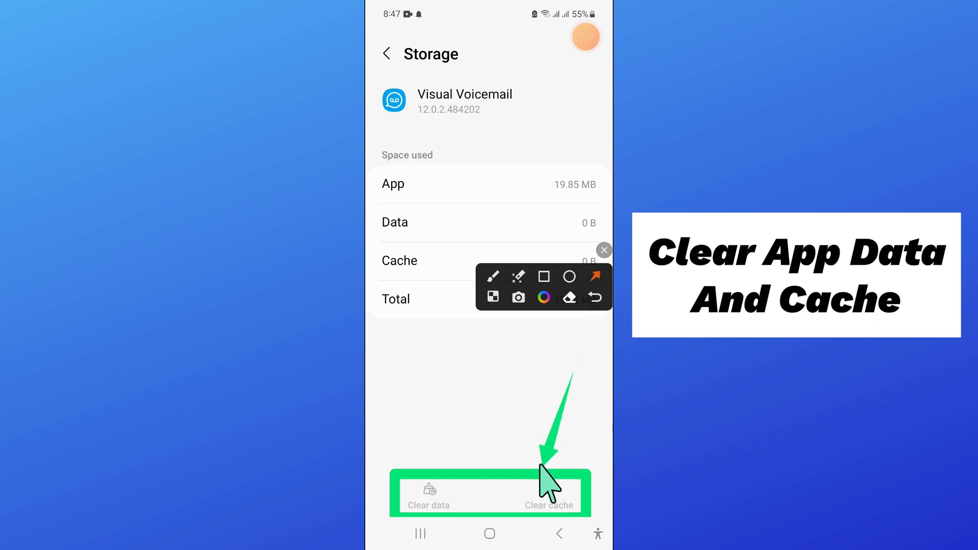